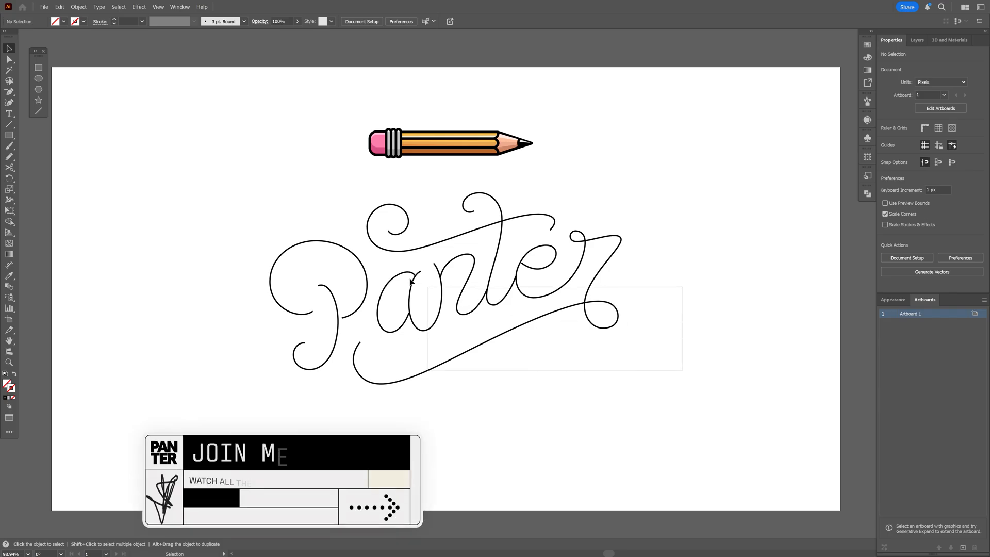
- Select the unlocked pencil illustration on the artboard
click(410, 281)
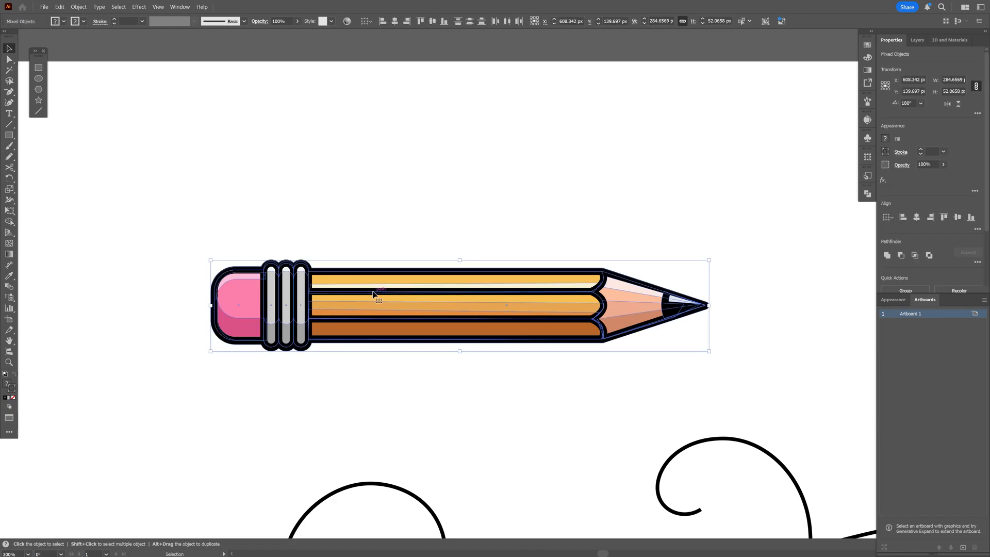
- Group the pencil parts via the context menu, deselect, and sketch test rectangles near the pencil
right_click(379, 298)
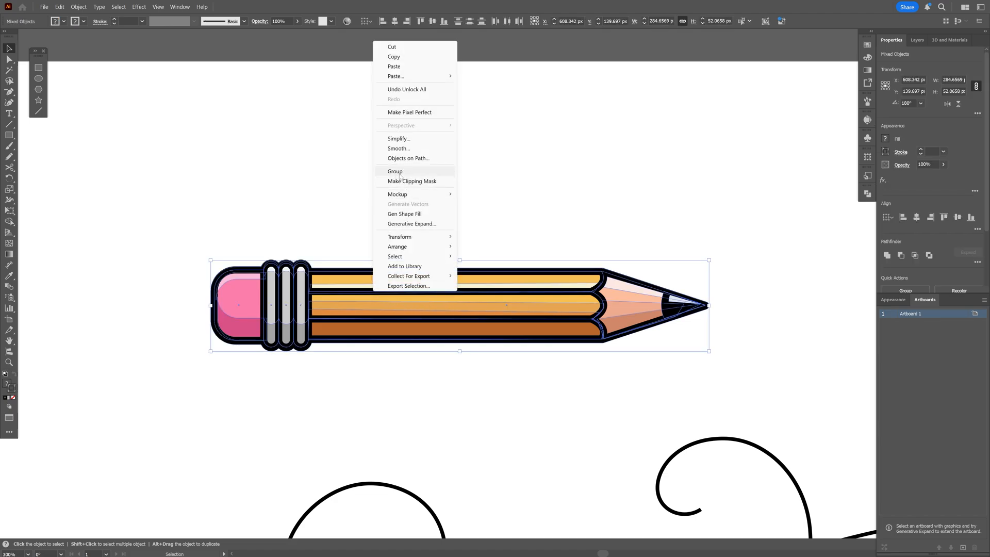
click(395, 171)
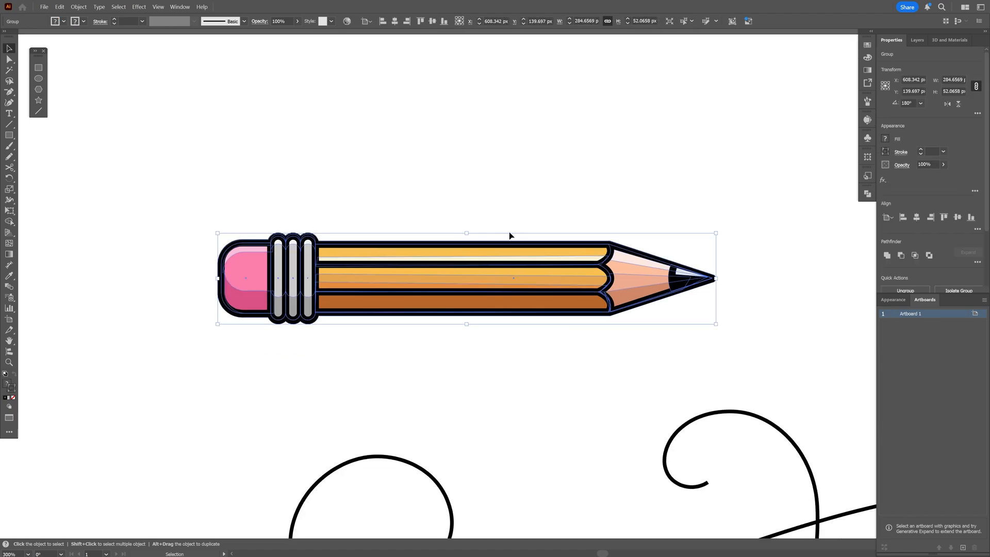
click(126, 158)
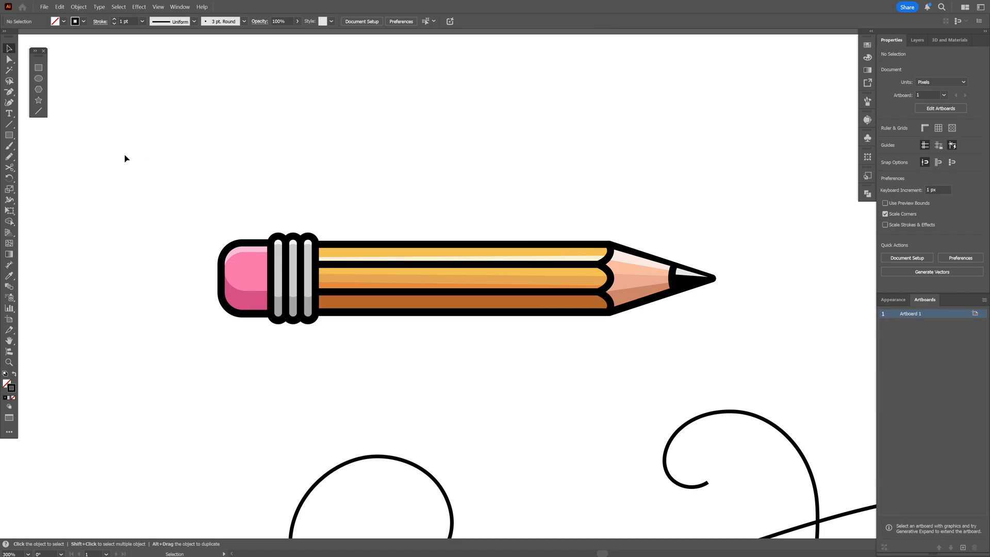
drag(362, 190, 376, 219)
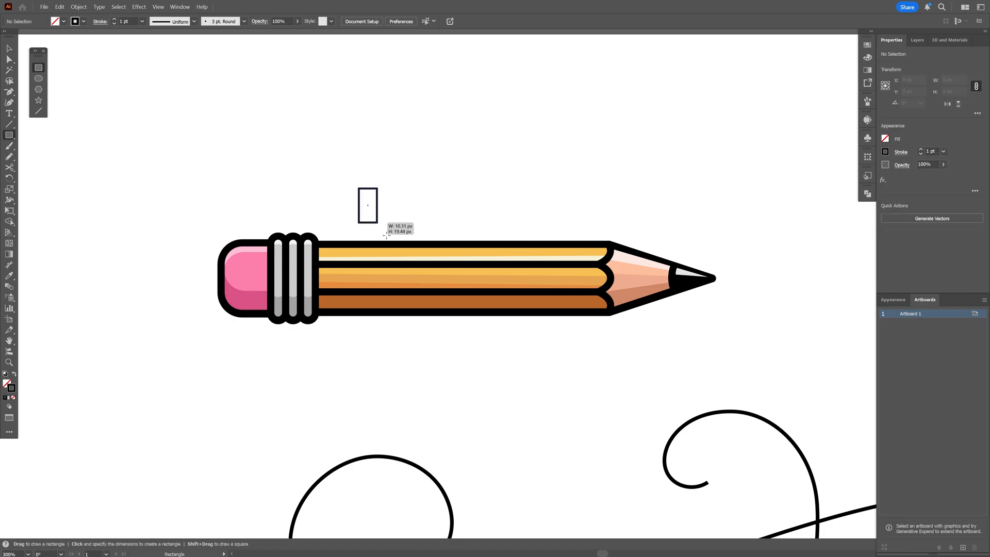
drag(368, 205, 540, 368)
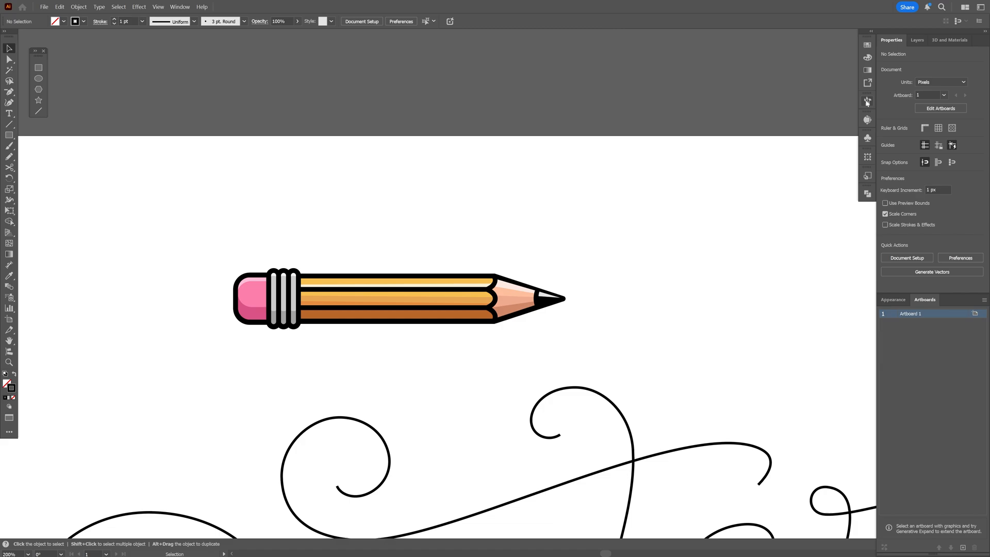
- Create a new brush from the pencil and choose the Art Brush type
click(867, 101)
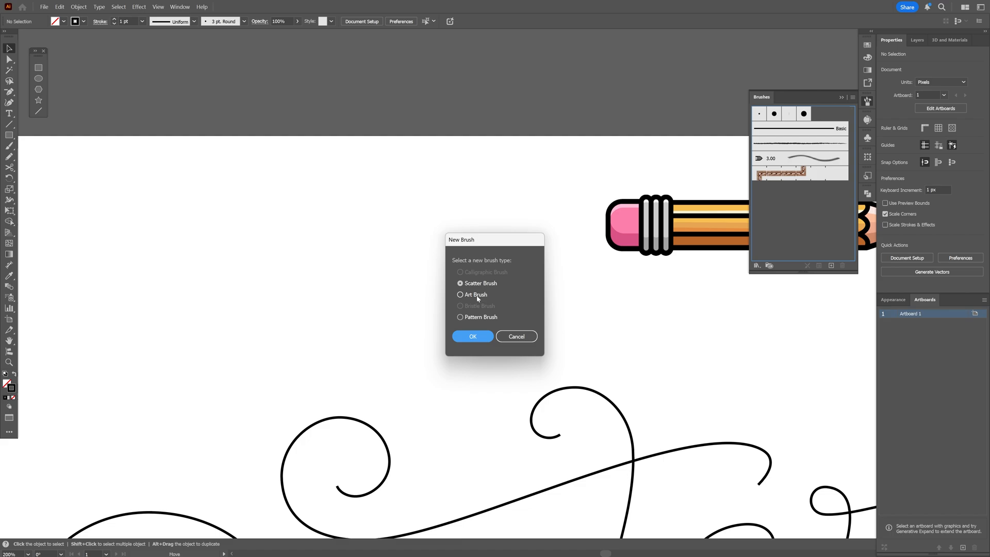
click(460, 295)
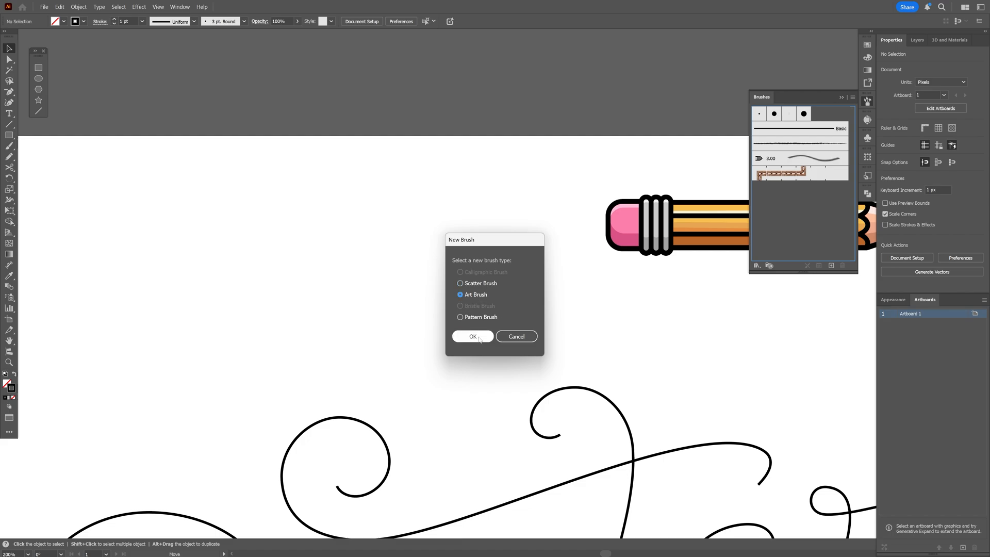
click(472, 335)
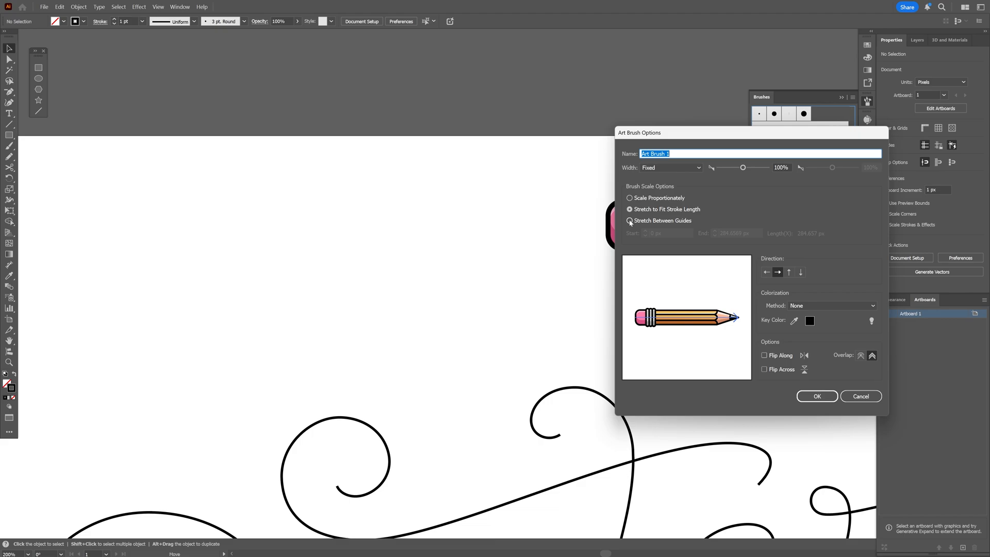
- Set the brush to Stretch Between Guides with a guide value of 50 and save it
click(629, 220)
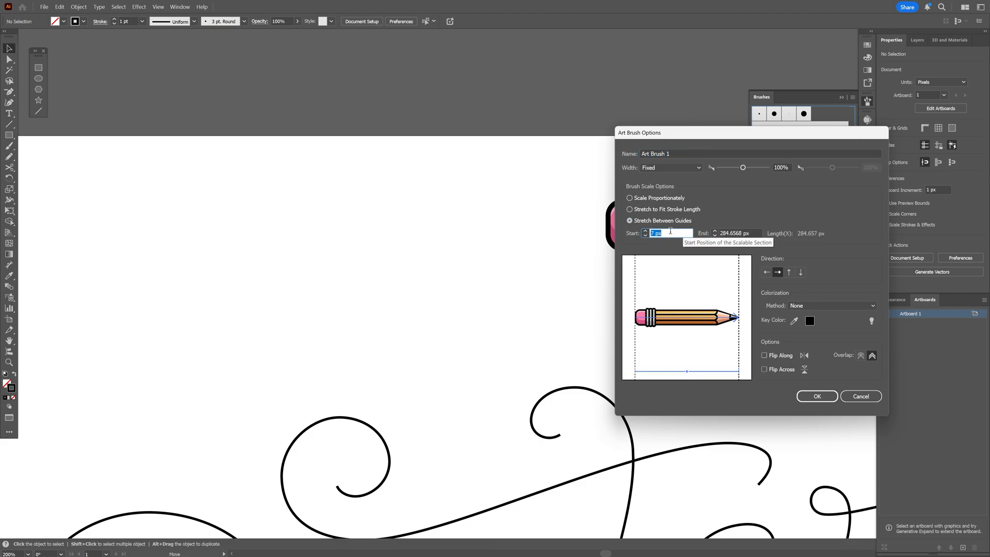
text(50)
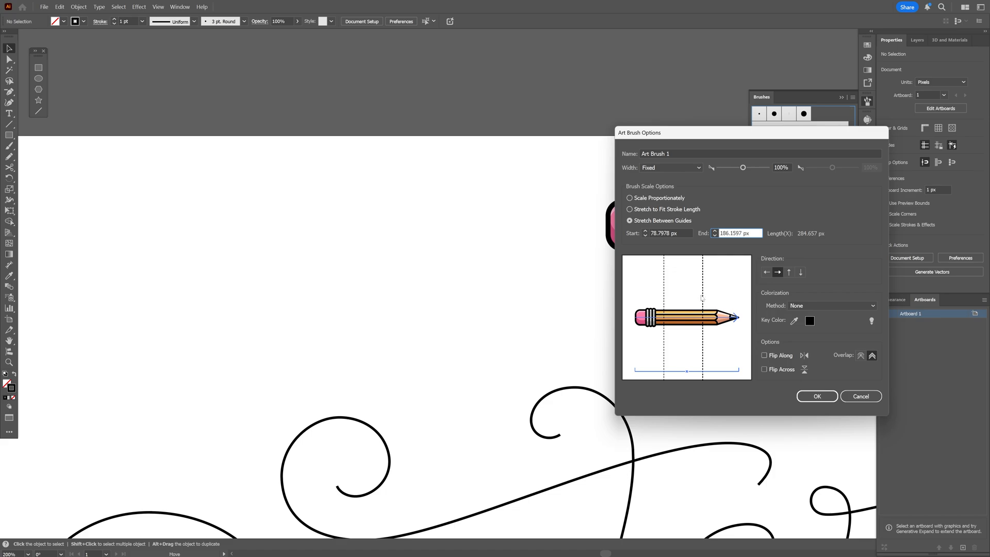
mouse_move(665, 299)
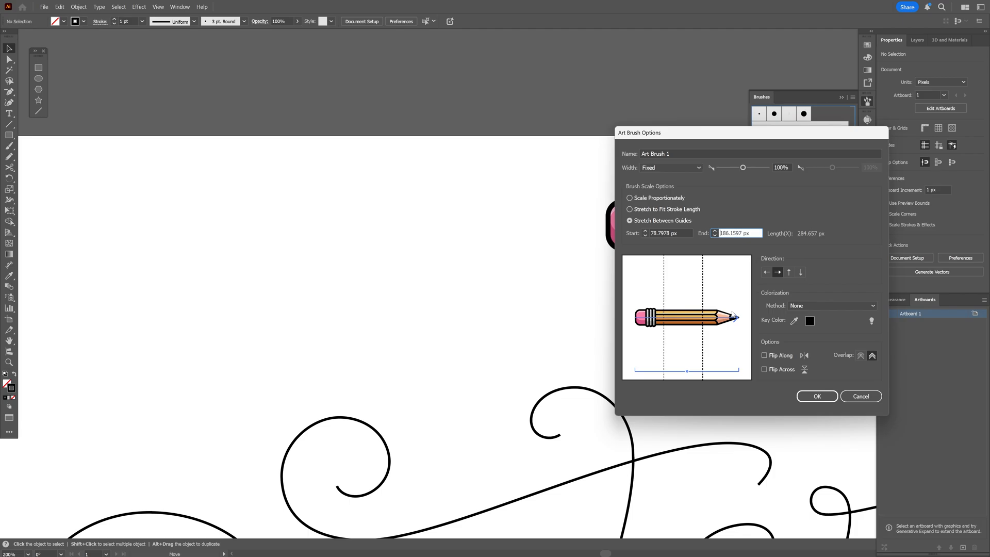
click(816, 396)
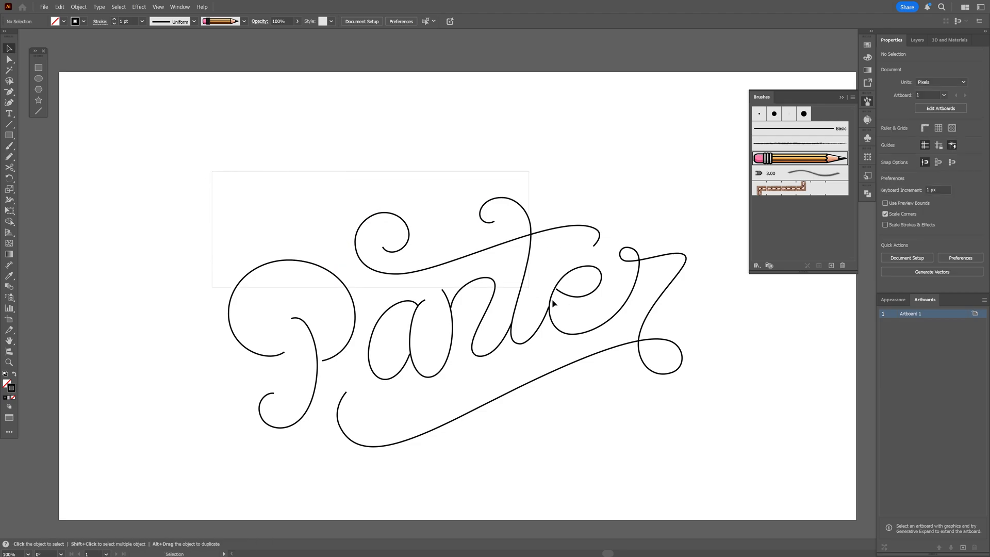
- Apply the pencil brush to the Panter lettering and thin its stroke to 0.75 pt
click(552, 303)
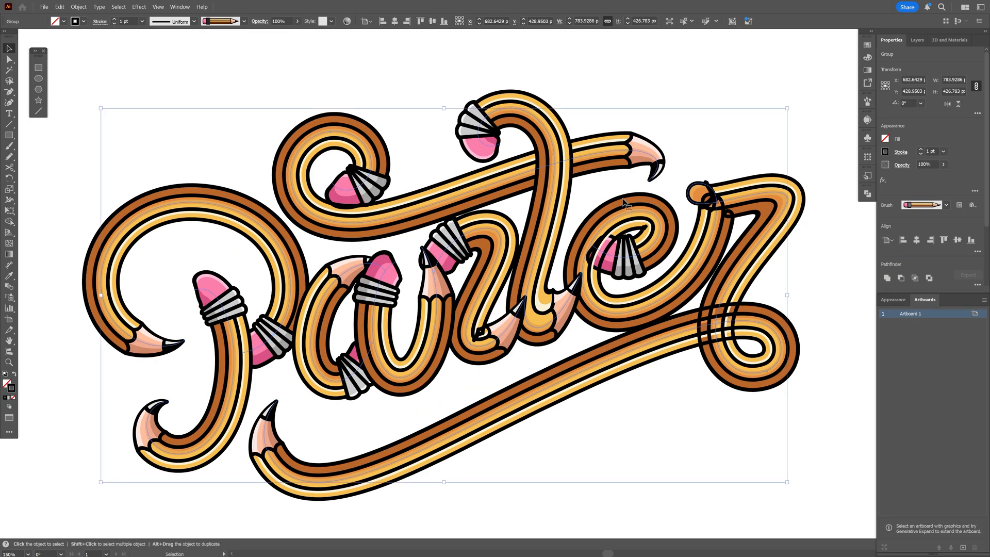
click(930, 152)
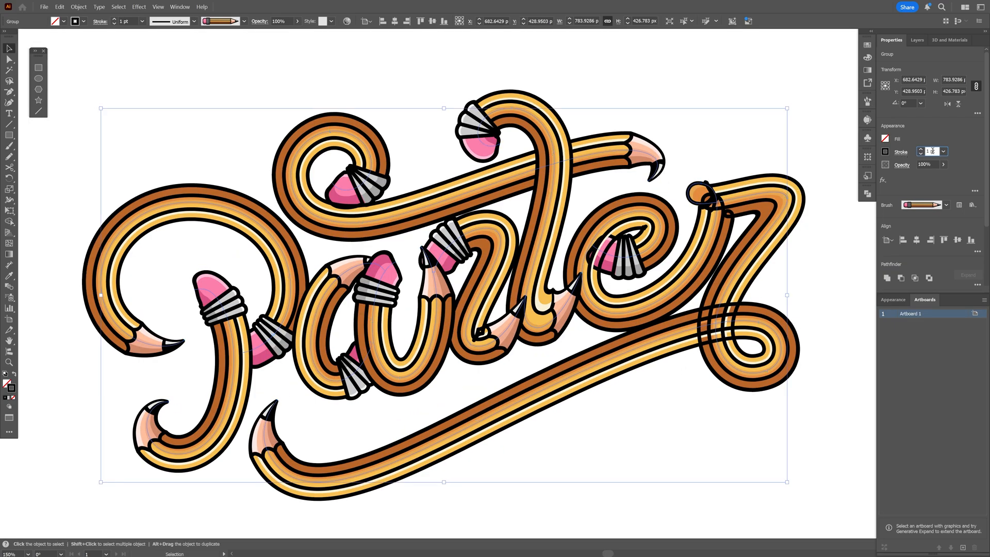
text(0.75)
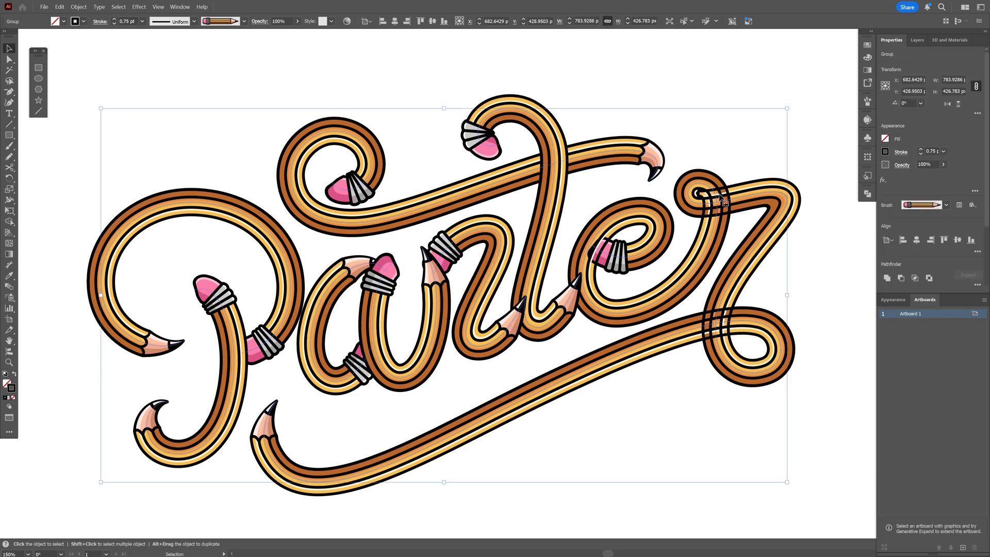
click(423, 354)
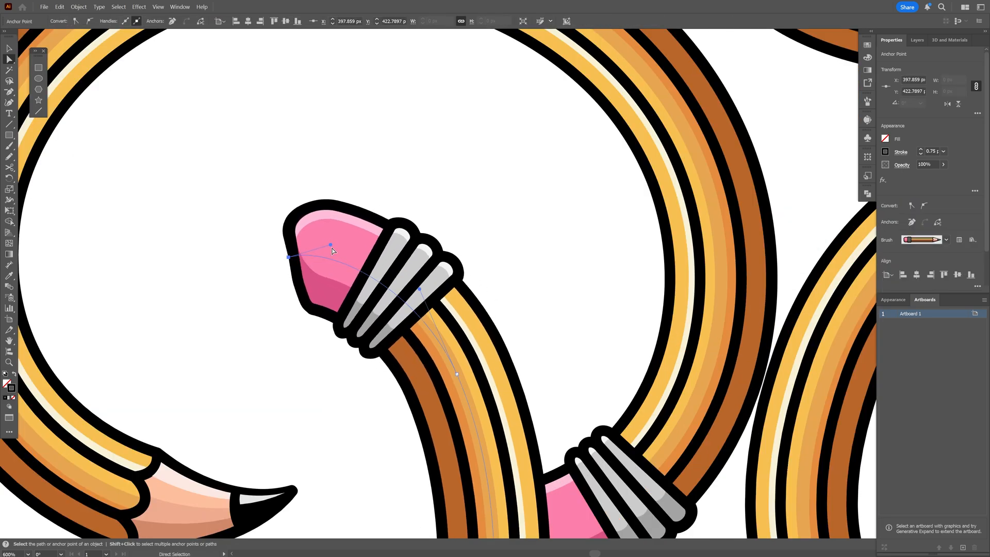
- Drag the end anchor of the P stroke to move its eraser tip
drag(330, 244, 335, 268)
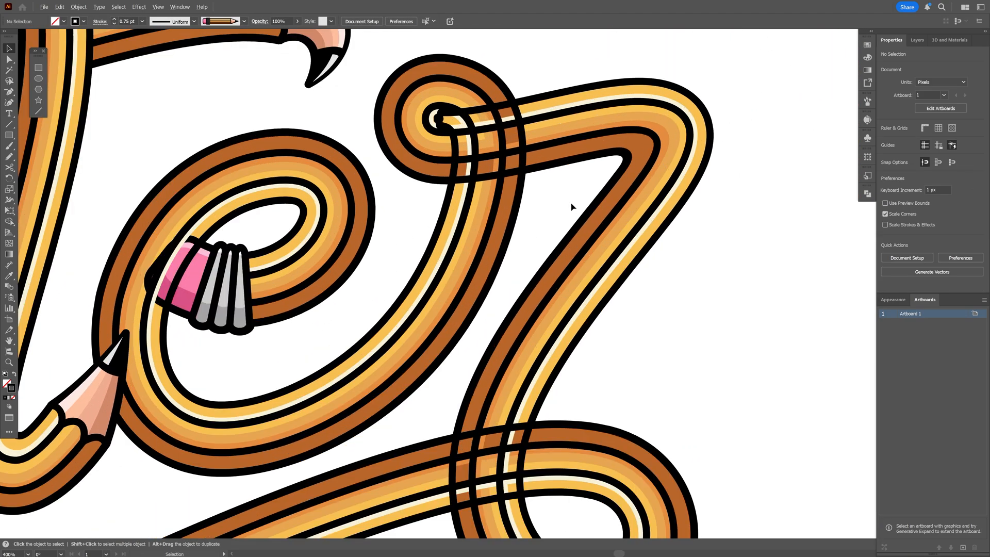
- Scroll the view down to the z's tail crossing the underline stroke
scroll(down, 3)
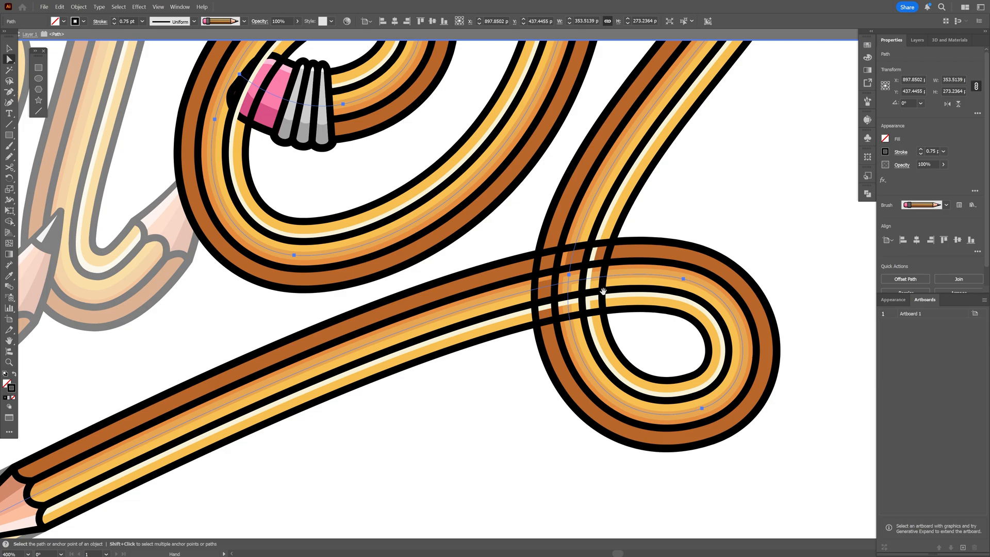
scroll(down, 3)
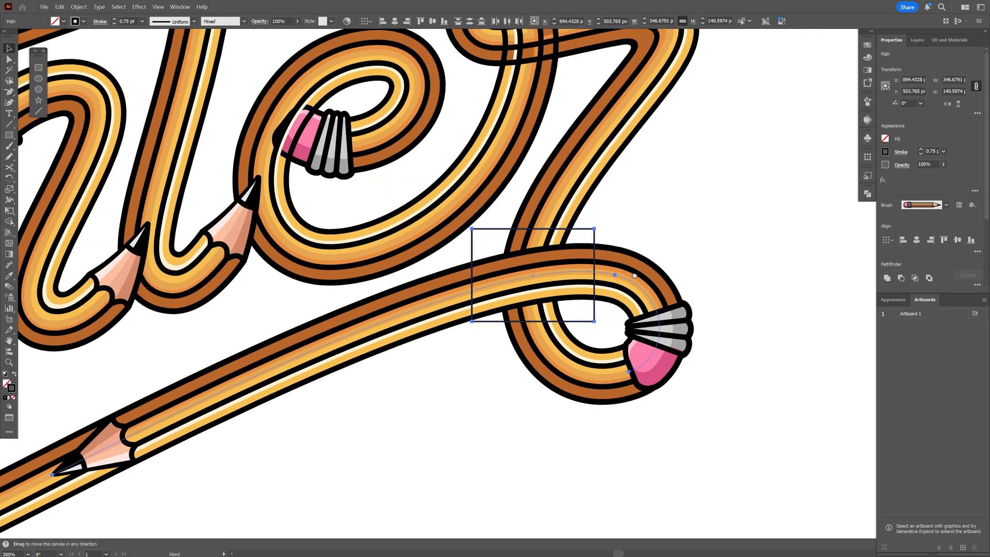
- Bring up the context menu on the overlap rectangle for Make Clipping Mask
right_click(535, 272)
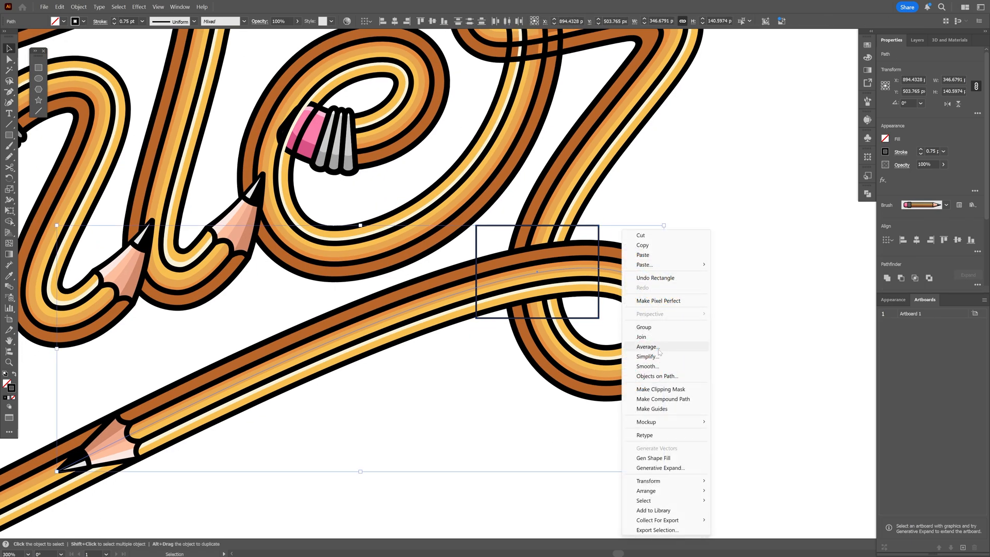